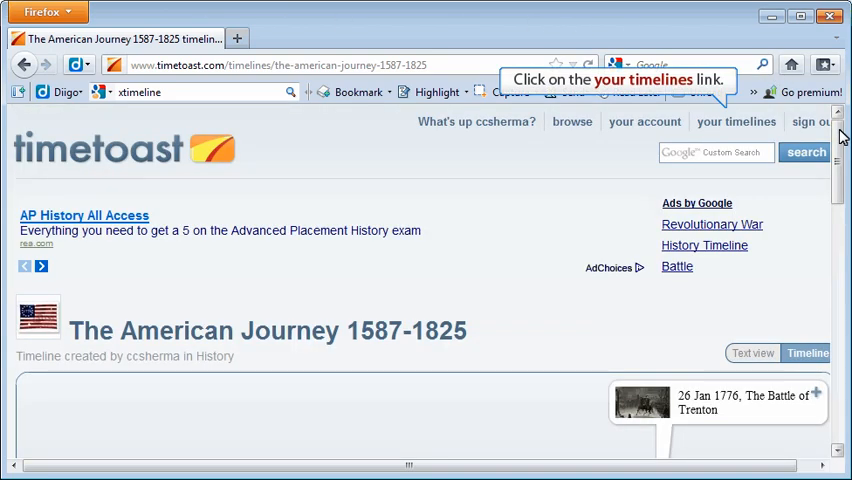
Open the 'your timelines' list from the timeline page.
left_click(737, 121)
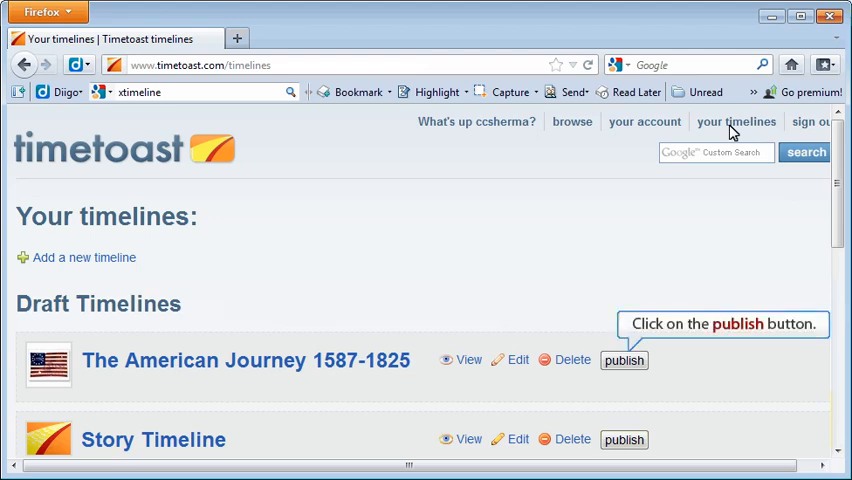
mouse_move(624, 368)
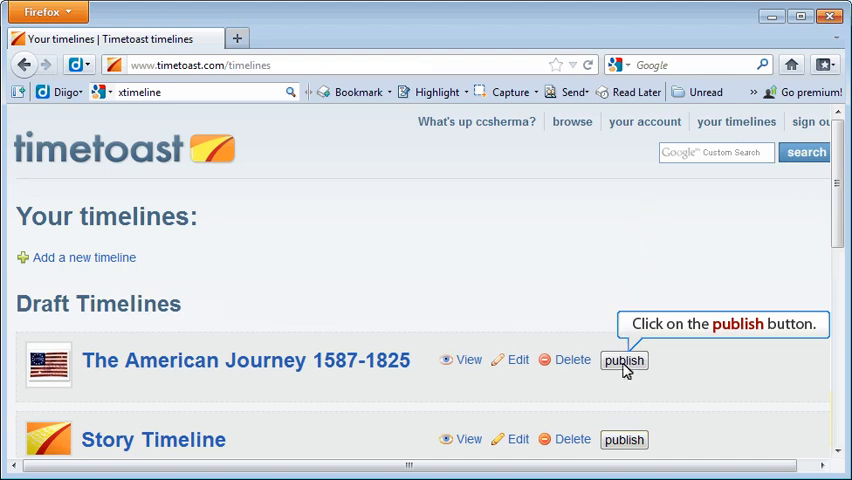
Publish The American Journey 1587-1825 and confirm it appears under Public Timelines.
left_click(624, 360)
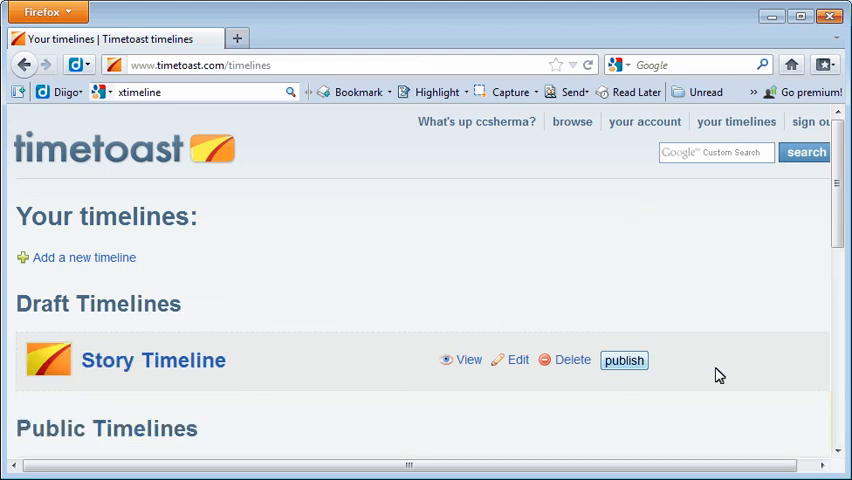
scroll("down", 3)
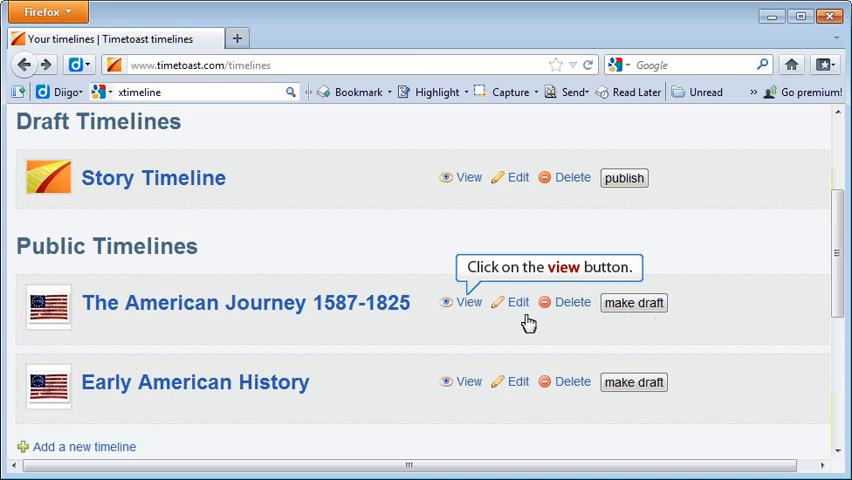
View the published American Journey 1587-1825 timeline and scroll through its page.
left_click(469, 302)
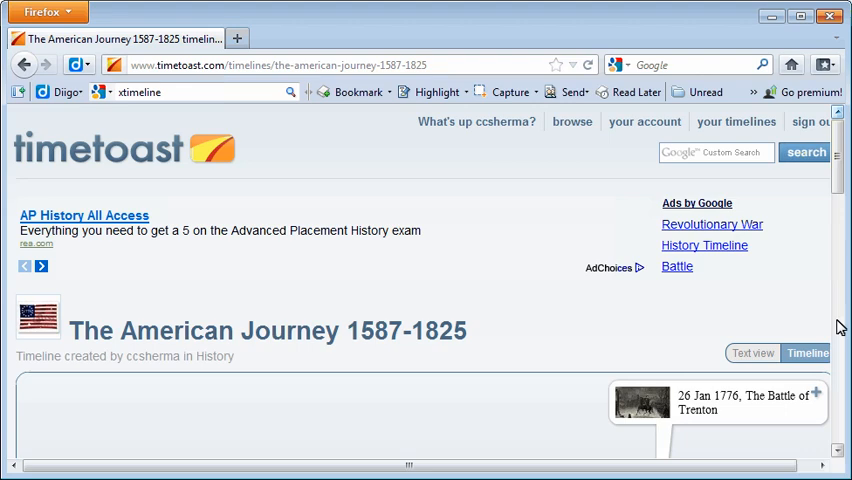
scroll("down", 3)
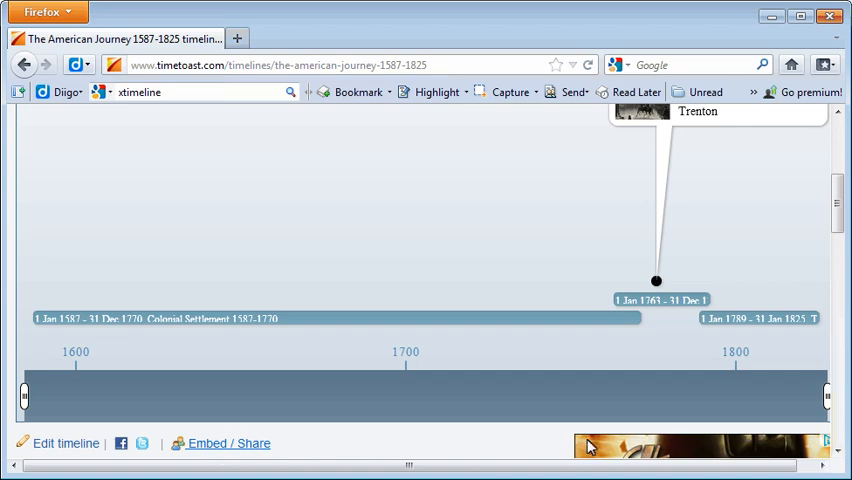
mouse_move(843, 385)
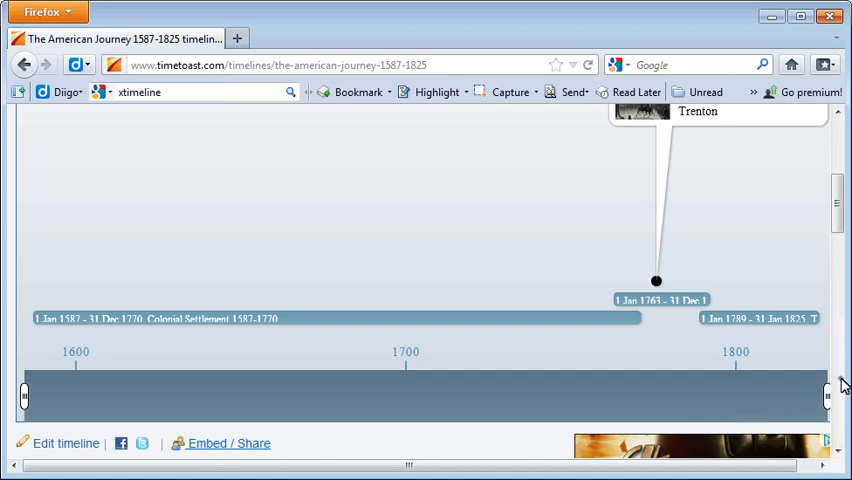
Open the Embed / Share panel below the timeline.
left_click(228, 443)
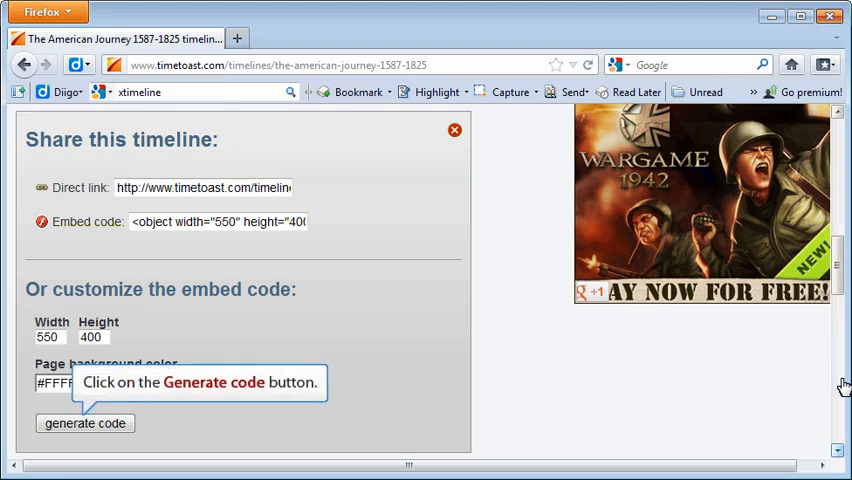
mouse_move(113, 415)
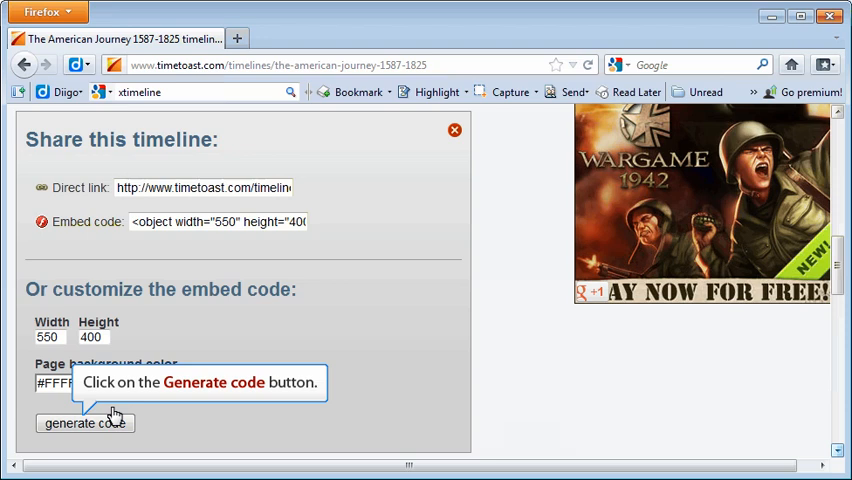
Generate the 550×400 white-background embed code and scroll down to the code box.
left_click(85, 423)
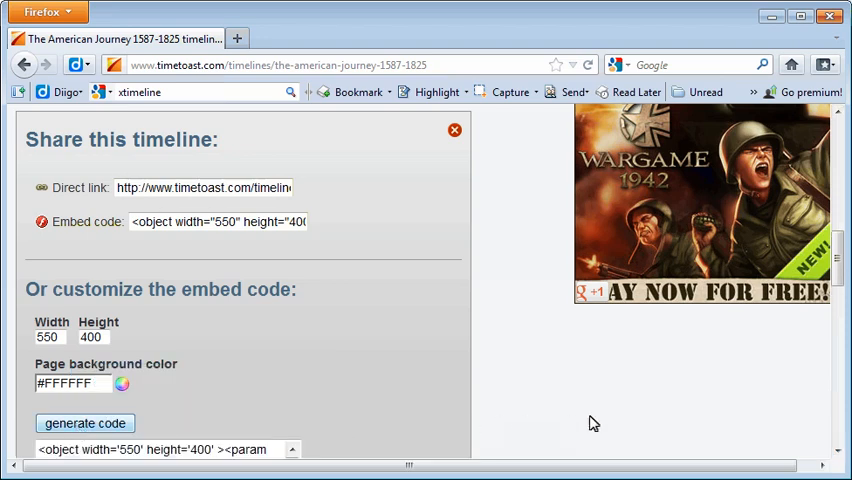
scroll("down", 3)
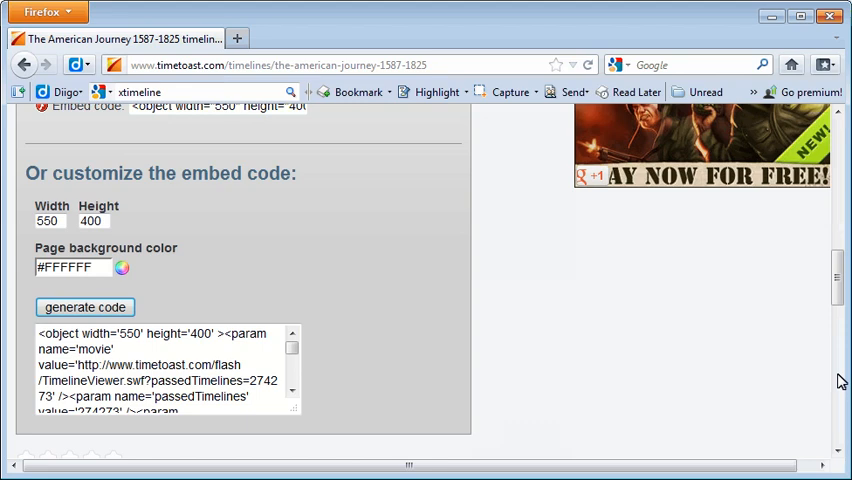
mouse_move(839, 391)
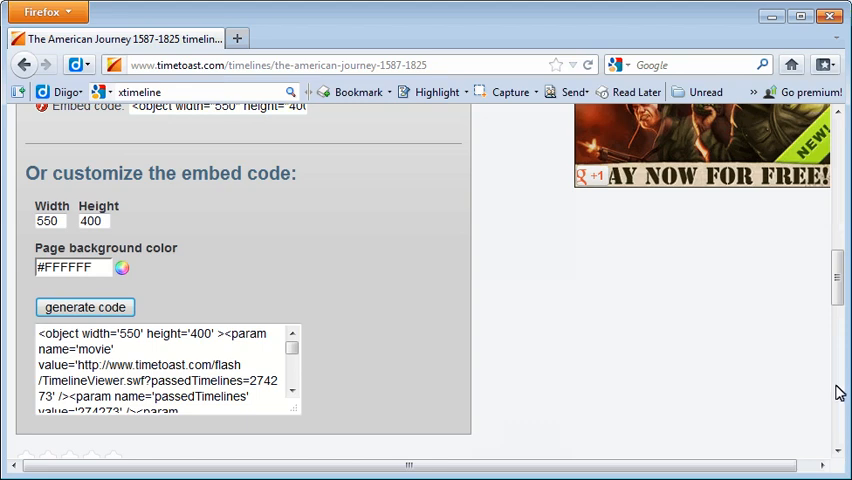
mouse_move(838, 418)
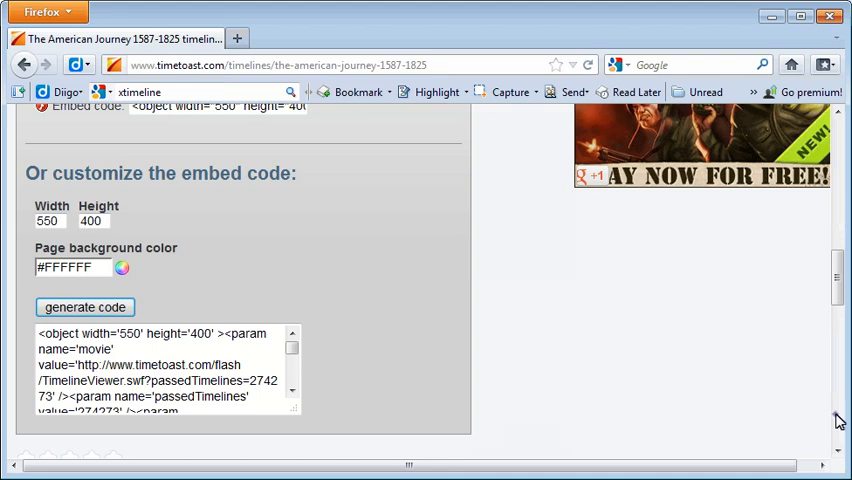
scroll("down", 3)
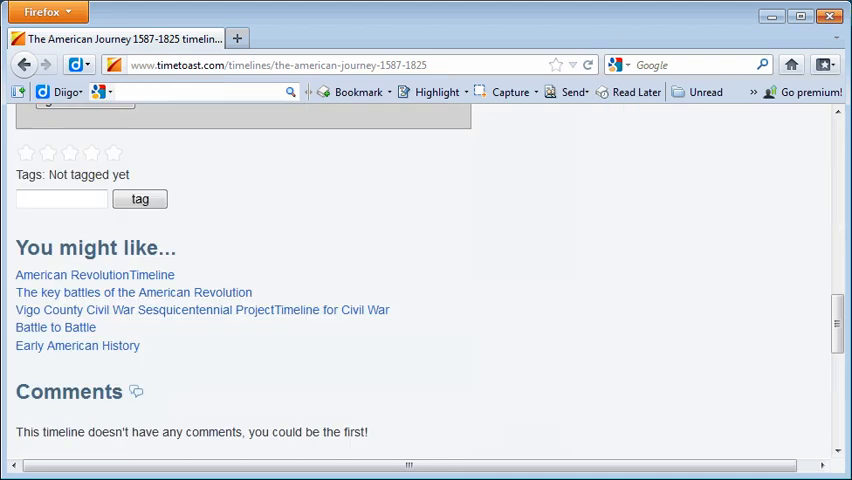